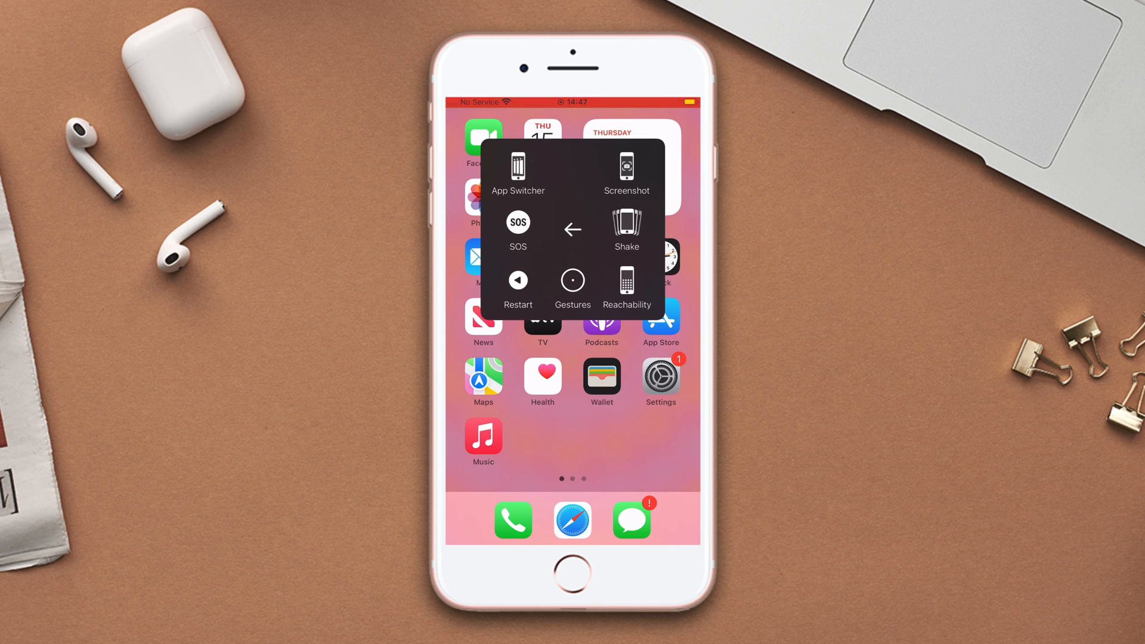
Step: Dismiss the quick-actions overlay, switch Low Power Mode off in Battery, and return Home
left_click(517, 280)
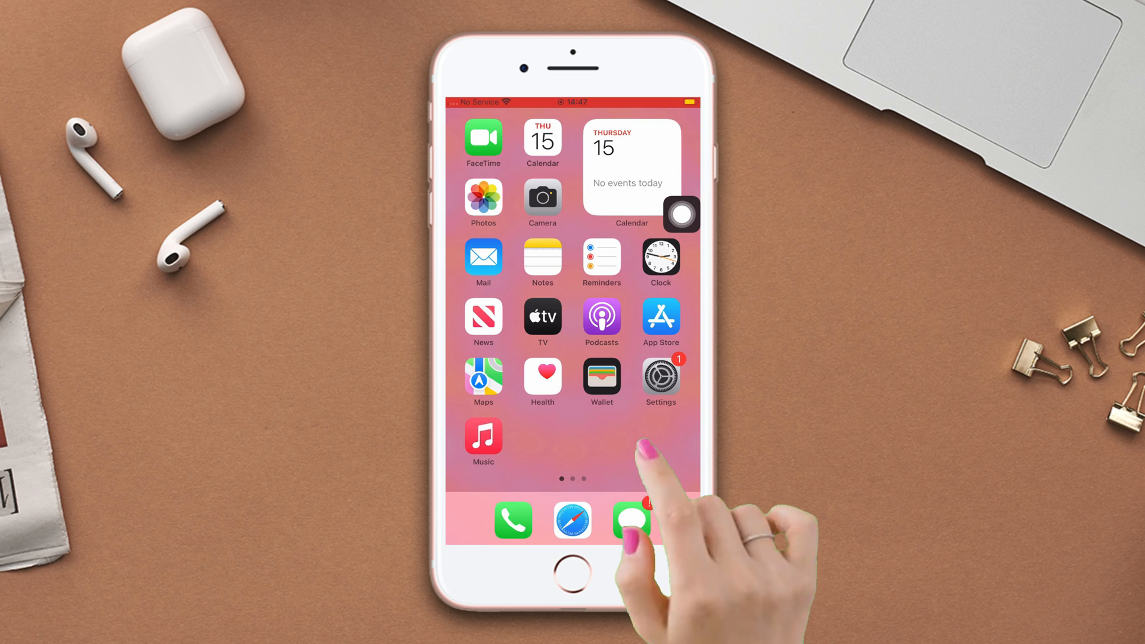
left_click(660, 380)
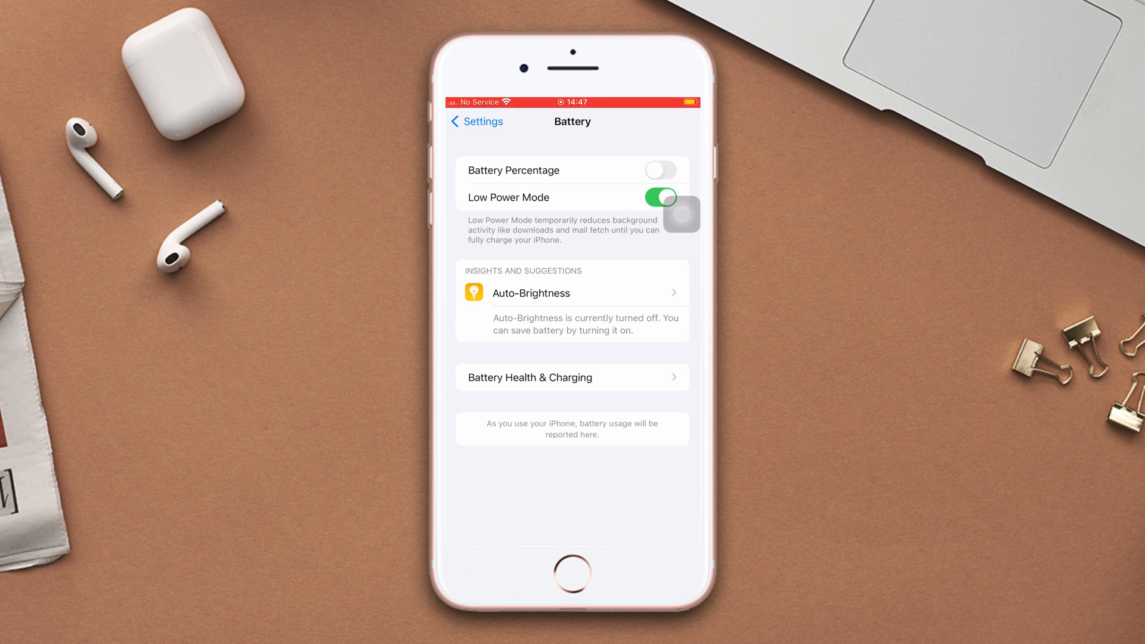
left_click(660, 197)
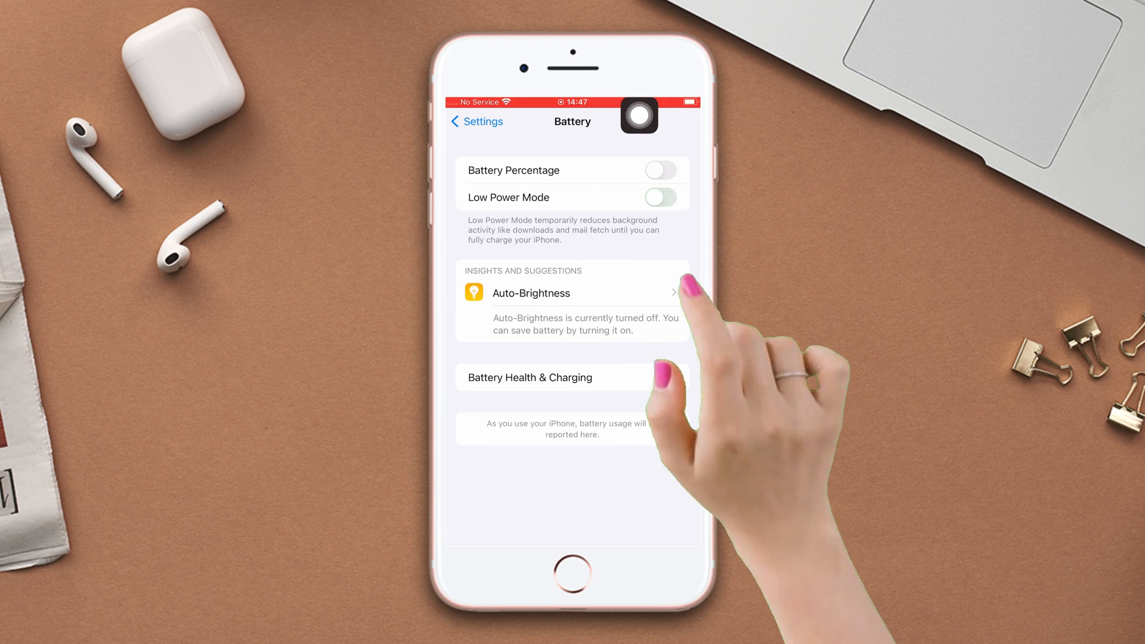
left_click(572, 573)
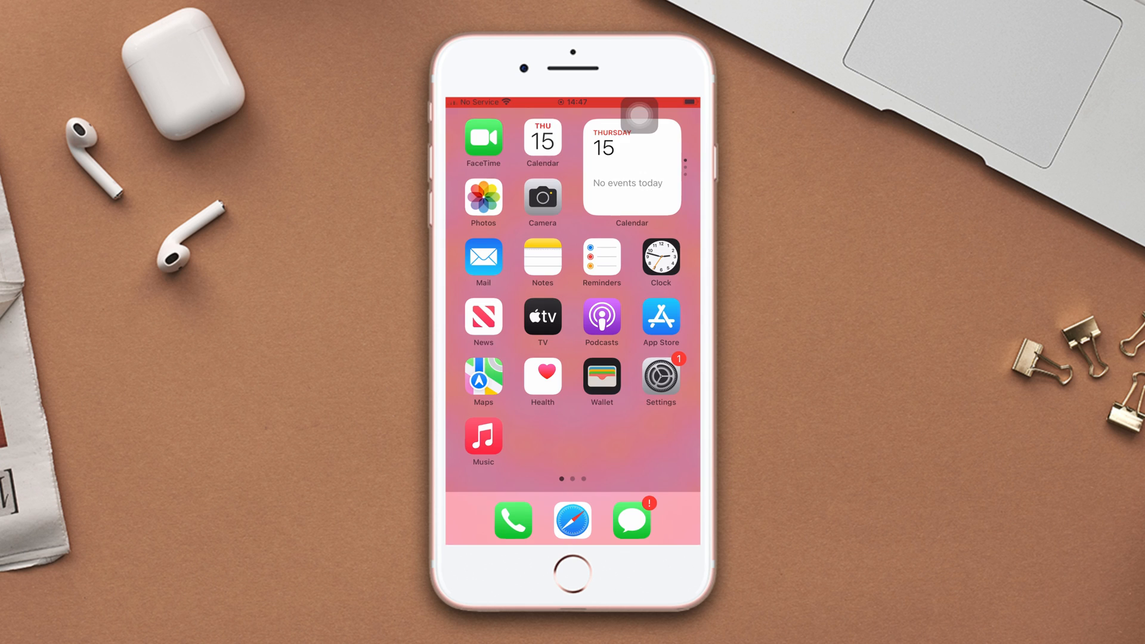
Step: Go into Accessibility and open the Motion options
left_click(631, 520)
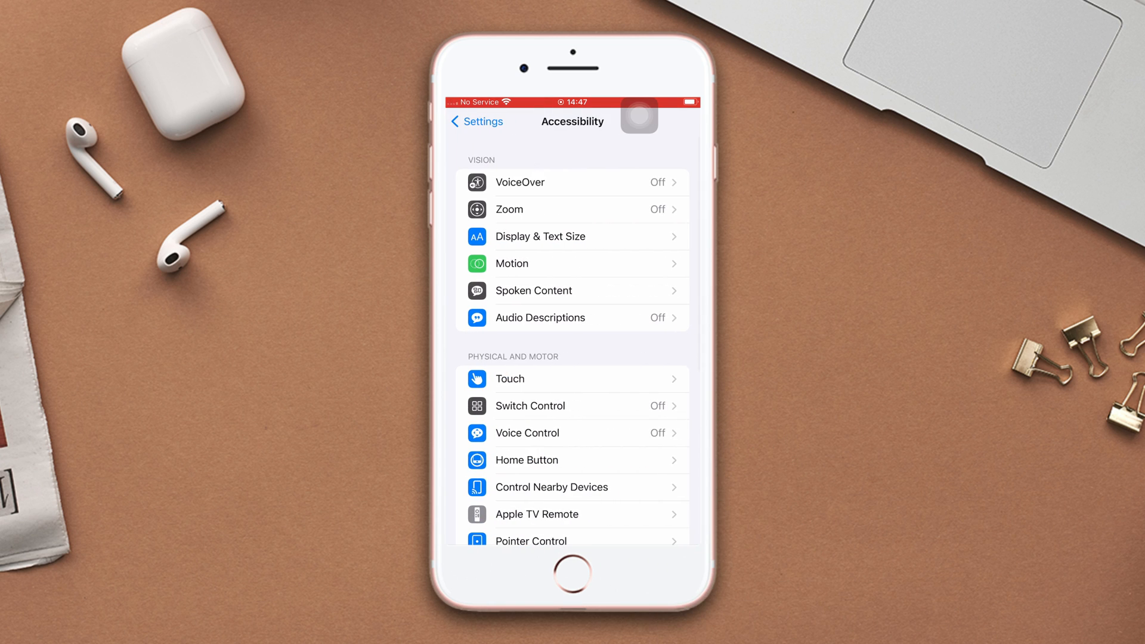
left_click(511, 263)
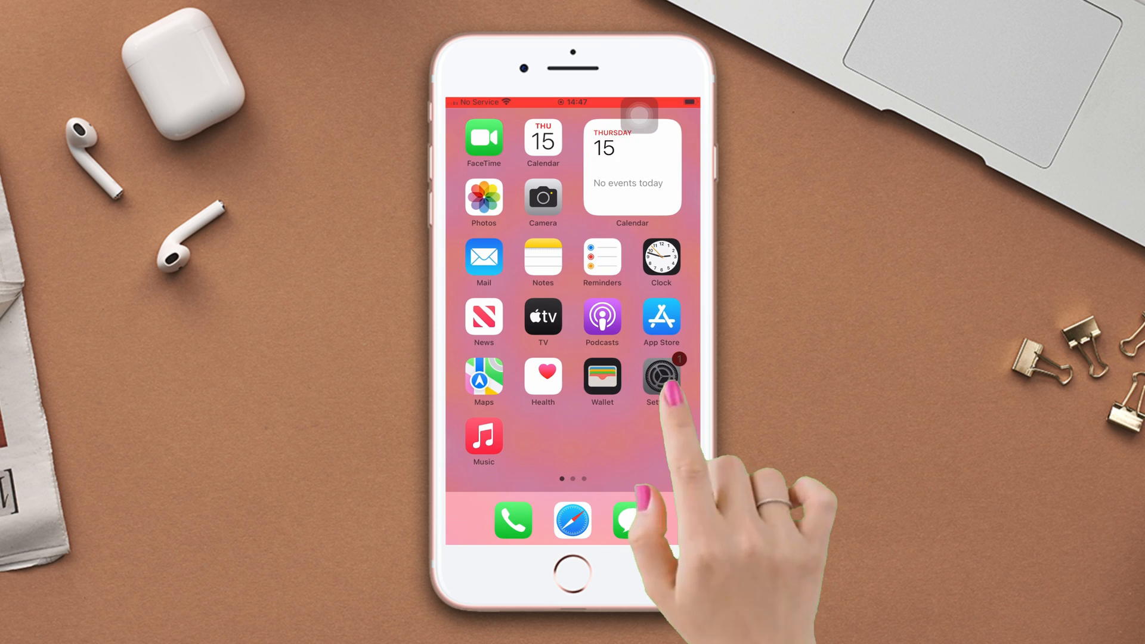
Step: Navigate Settings > General to the Transfer or Reset iPhone page
left_click(659, 376)
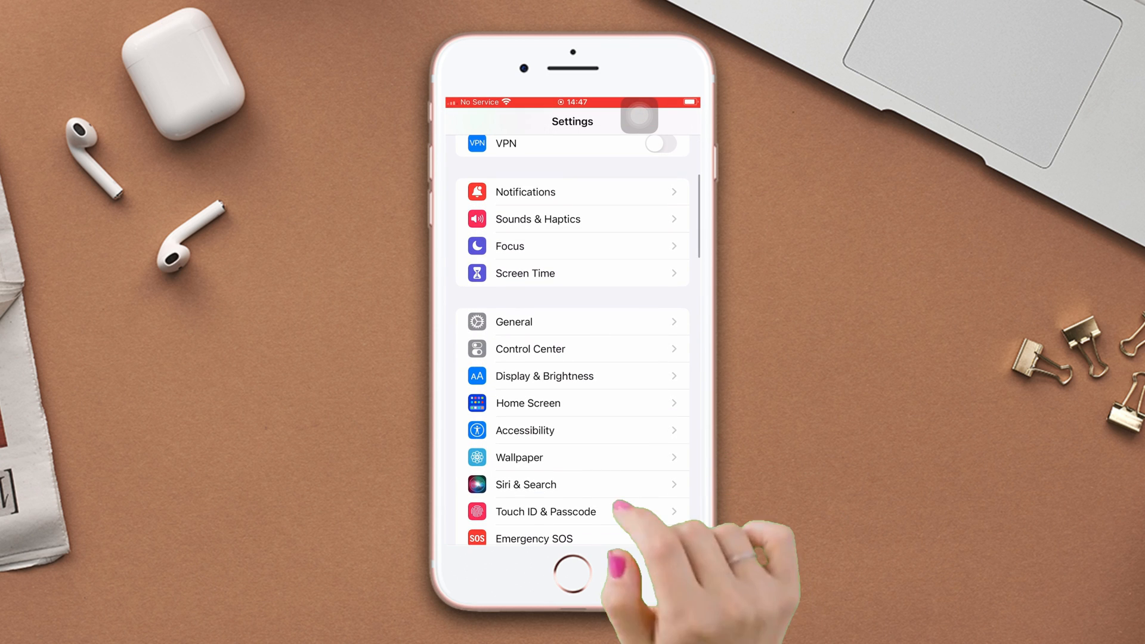
left_click(513, 321)
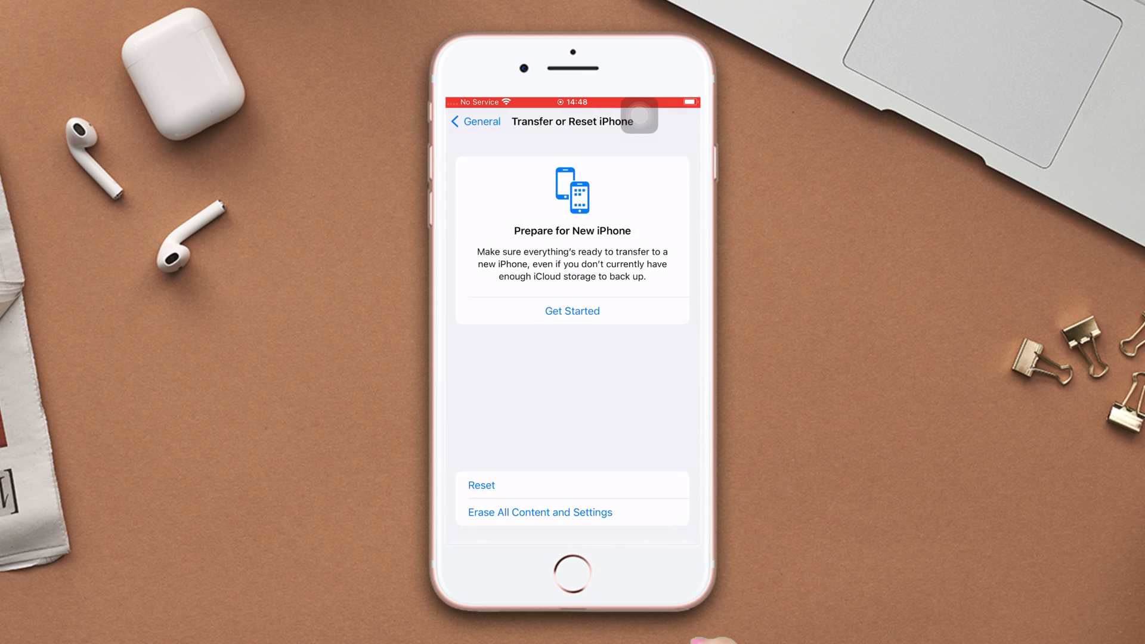
left_click(482, 485)
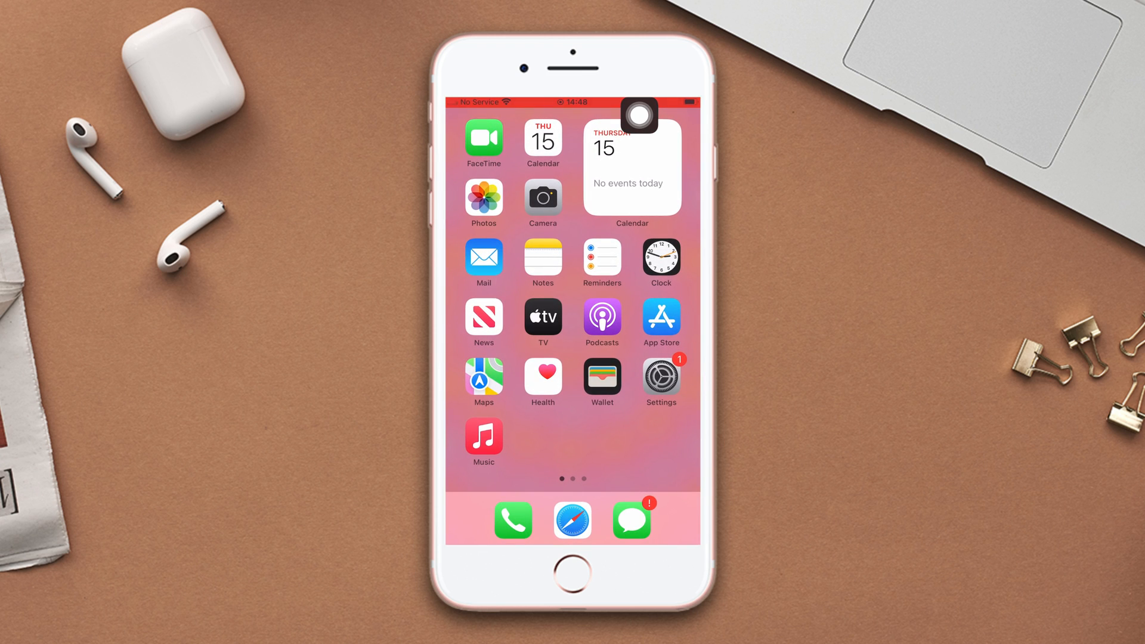
Step: Swipe left twice to the third Home Screen page with Telegram, YouTube and Facebook
scroll("left", 3)
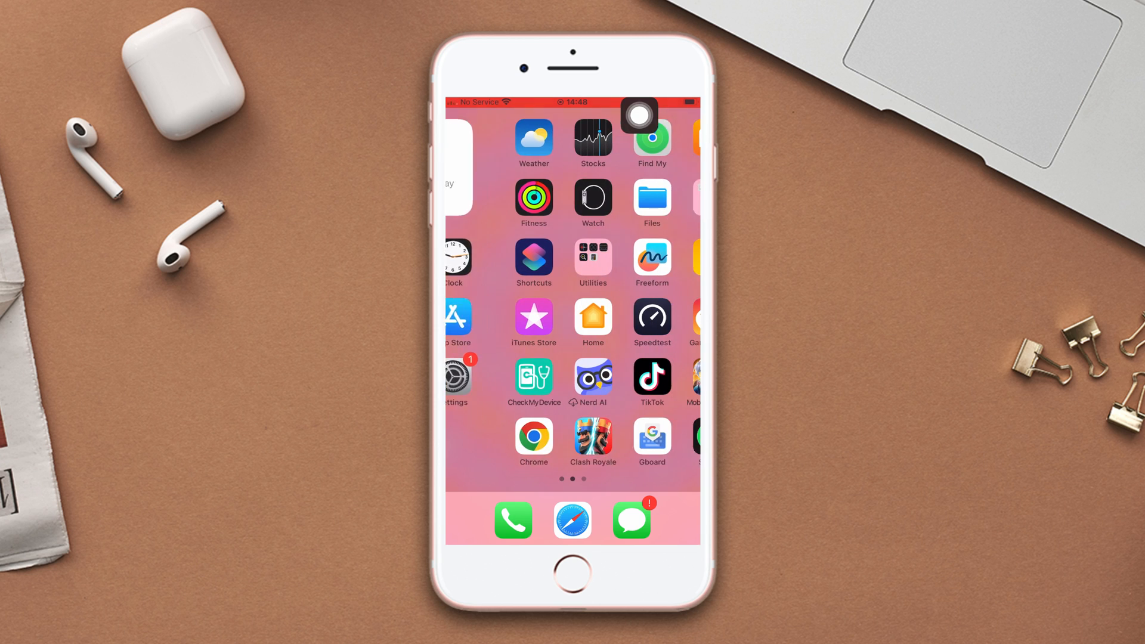
scroll("left", 3)
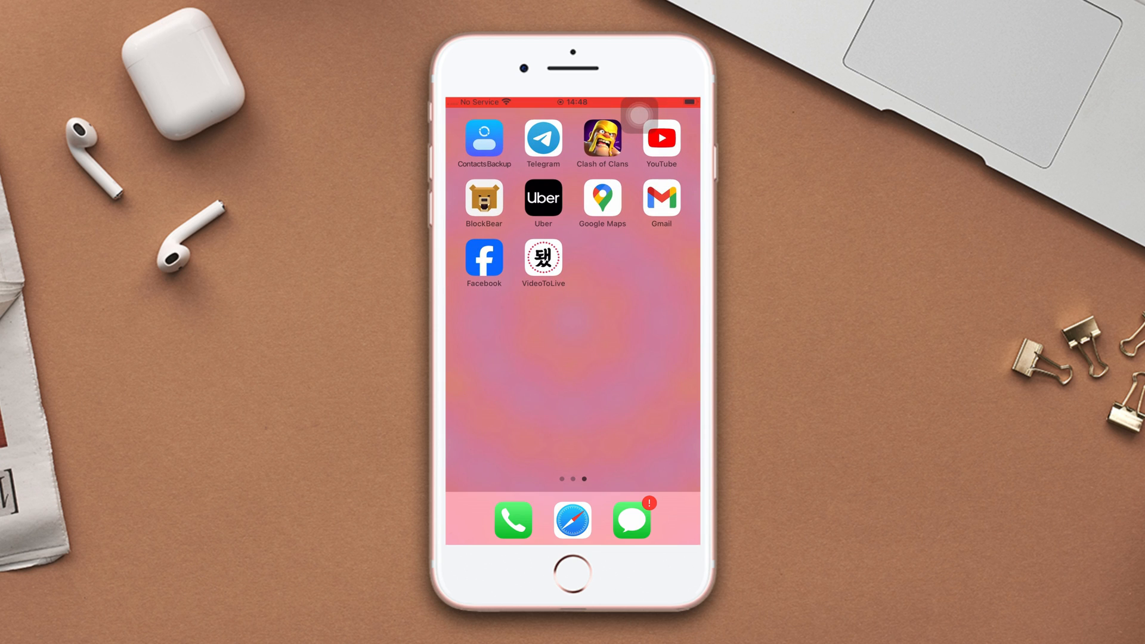